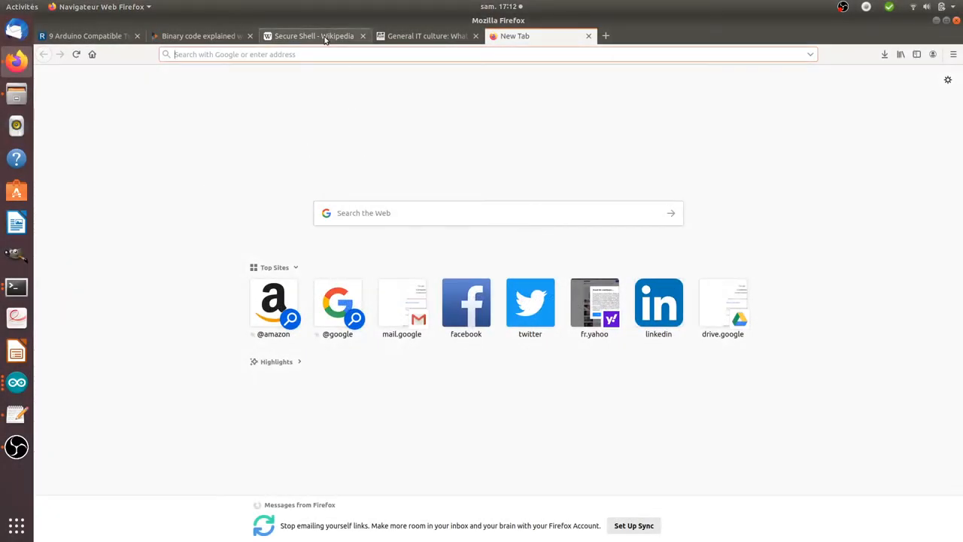
Show the Secure Shell Wikipedia article and select 'Secure Shell' in its first sentence
{"action": "left_click", "coordinate": [314, 36]}
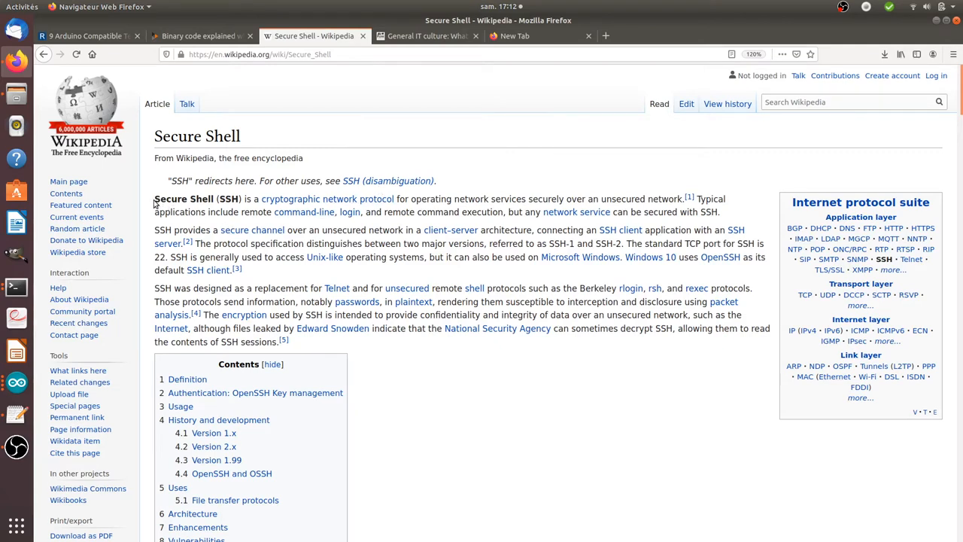
{"action": "double_click", "coordinate": [183, 199]}
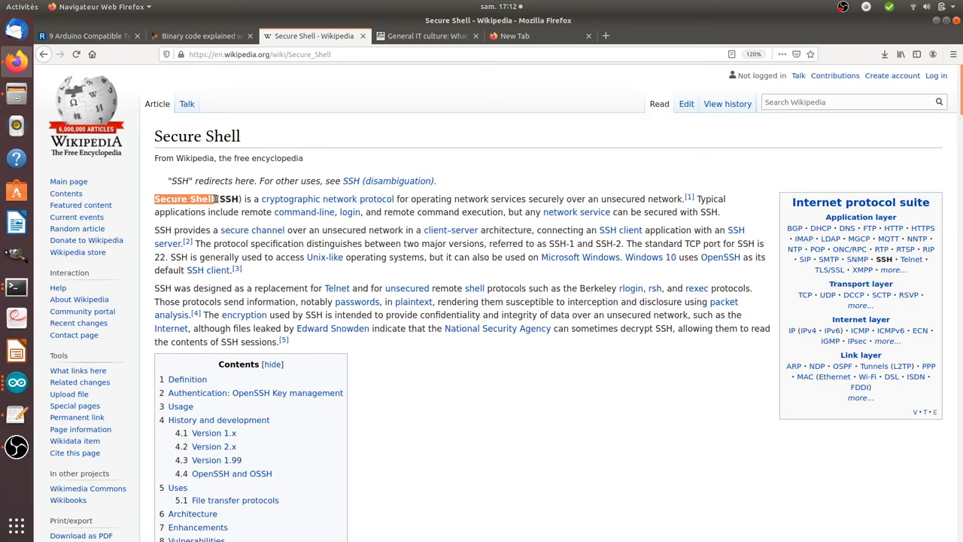
{"action": "mouse_move", "coordinate": [367, 199]}
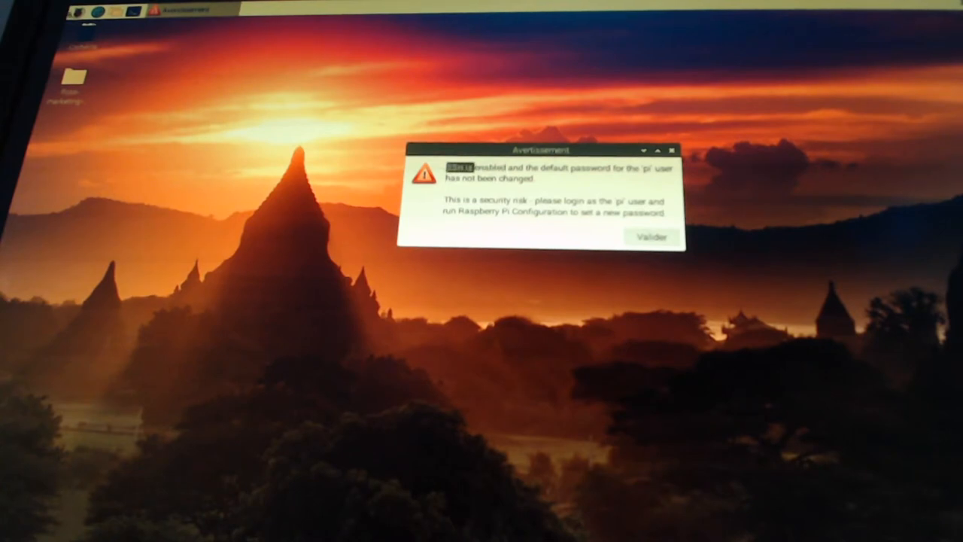
Open the Raspberry Pi menu to reach the Préférences settings list
{"action": "left_click", "coordinate": [75, 13]}
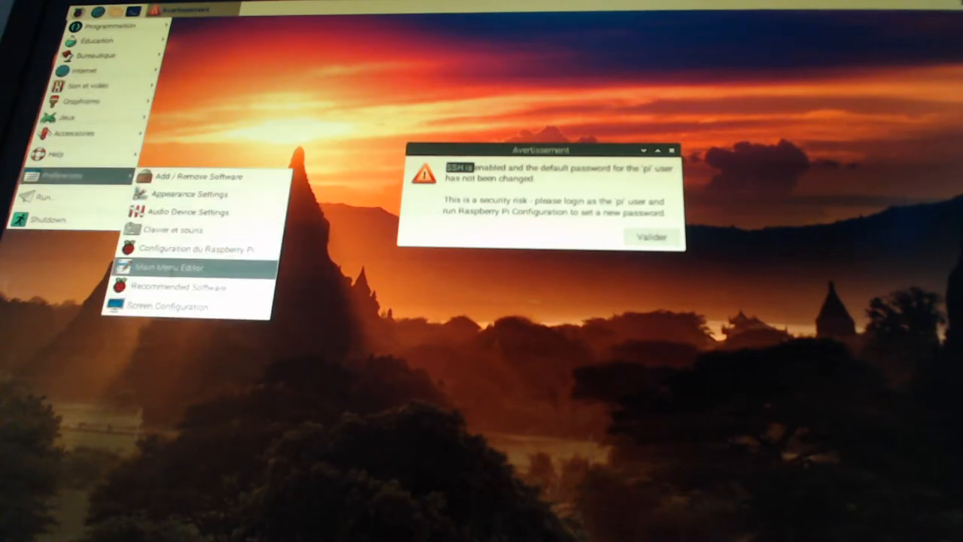
Set SSH to Activé in Raspberry Pi Configuration's Interfaces and confirm with Valider
{"action": "left_click", "coordinate": [199, 249]}
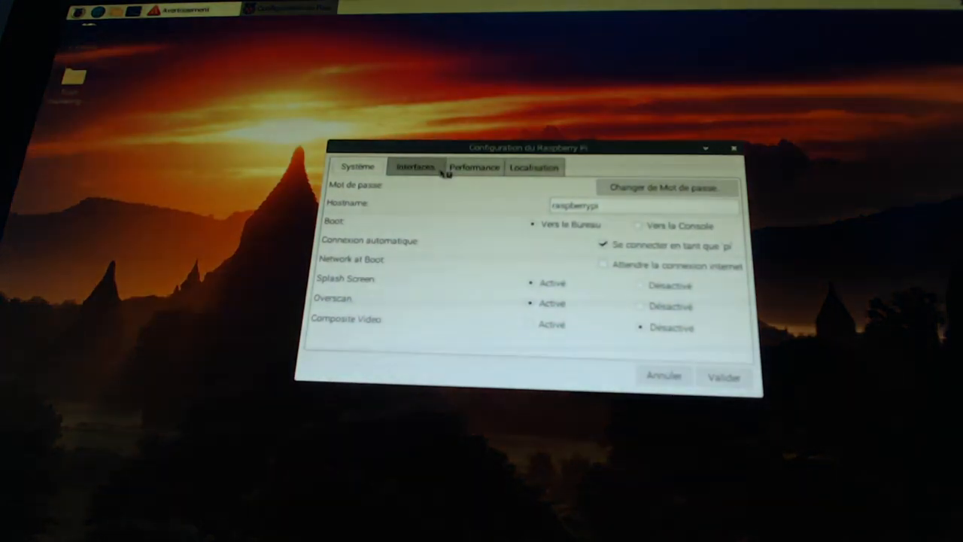
{"action": "left_click", "coordinate": [415, 166]}
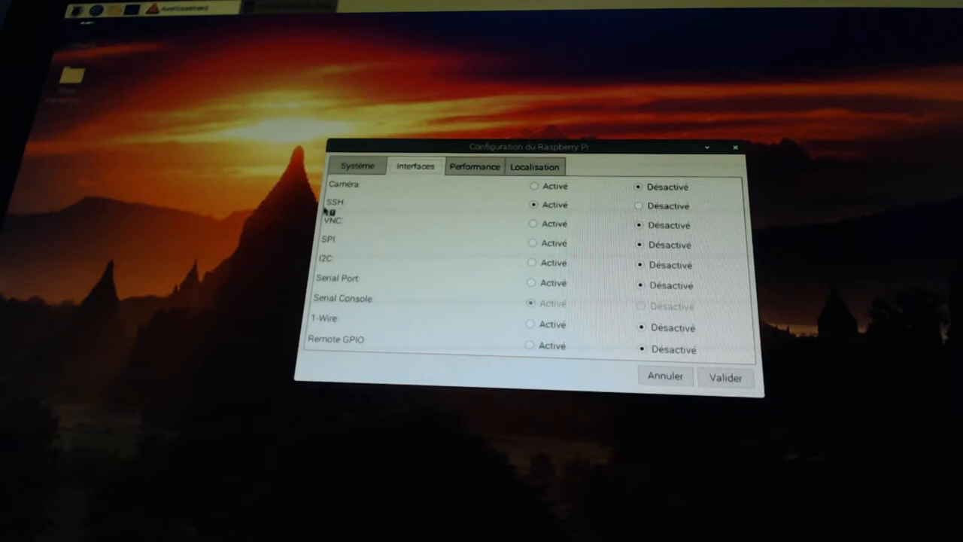
{"action": "mouse_move", "coordinate": [534, 205]}
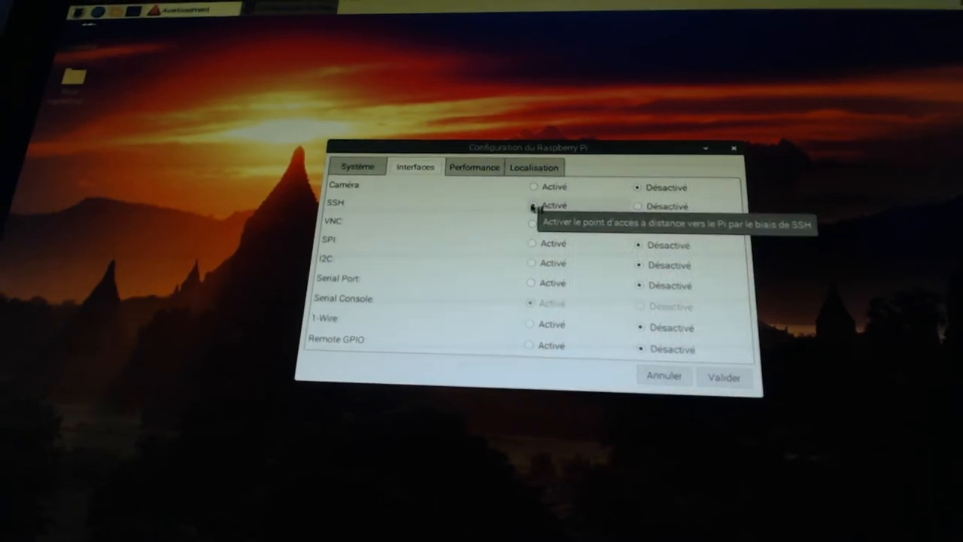
{"action": "left_click", "coordinate": [533, 205]}
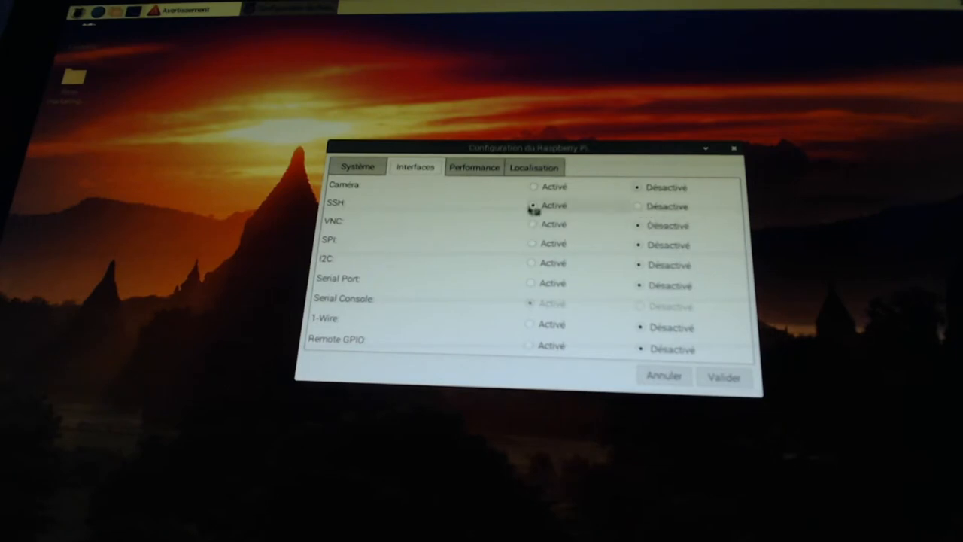
{"action": "left_click", "coordinate": [722, 377]}
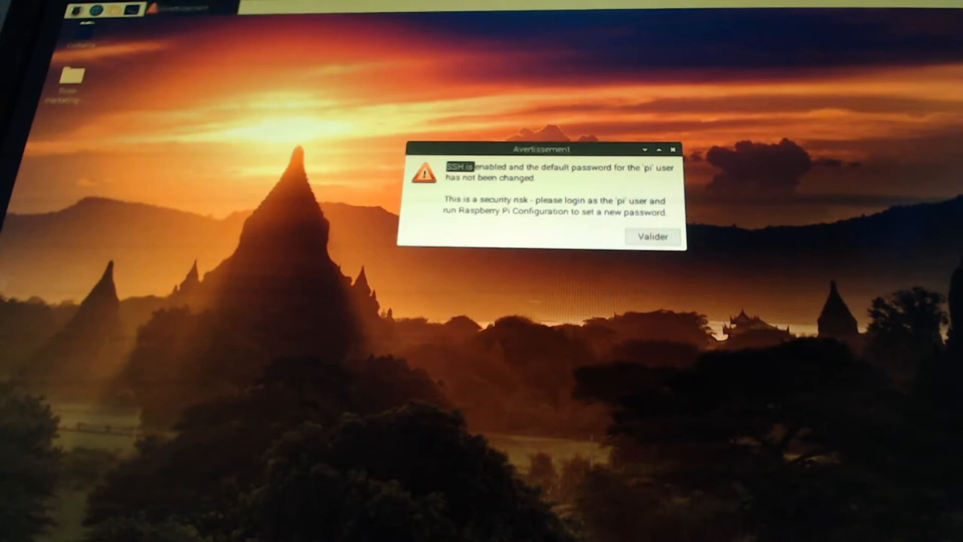
Open the Raspberry Pi applications menu again
{"action": "left_click", "coordinate": [75, 8]}
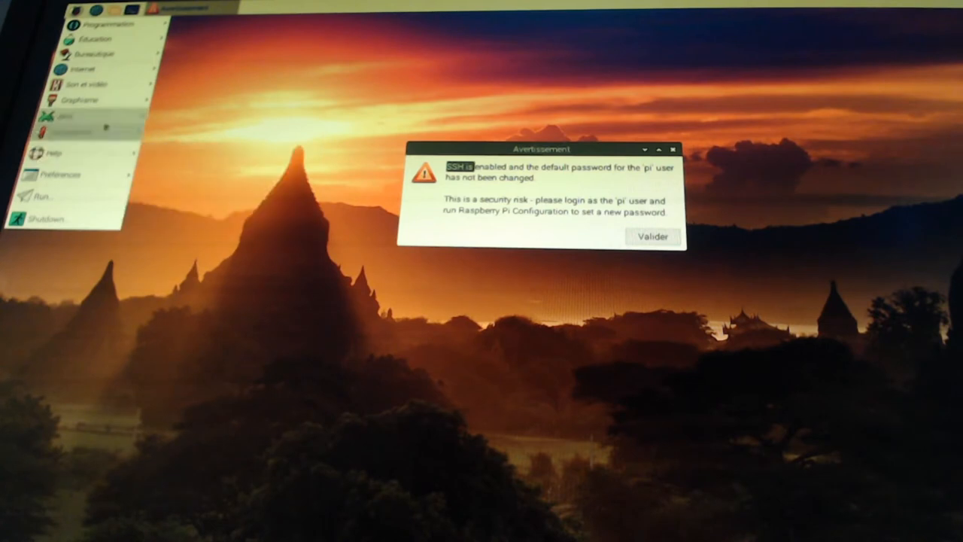
{"action": "mouse_move", "coordinate": [87, 66]}
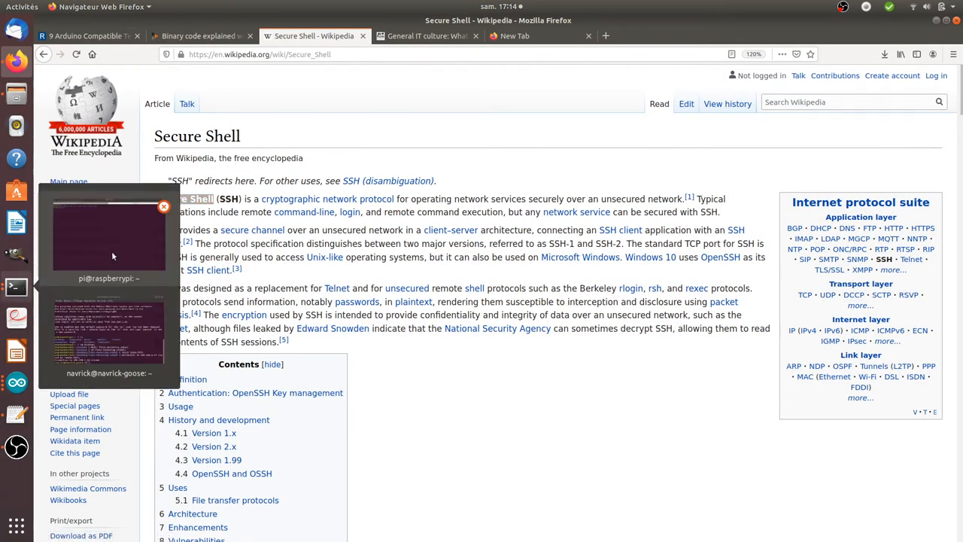
{"action": "left_click", "coordinate": [109, 237]}
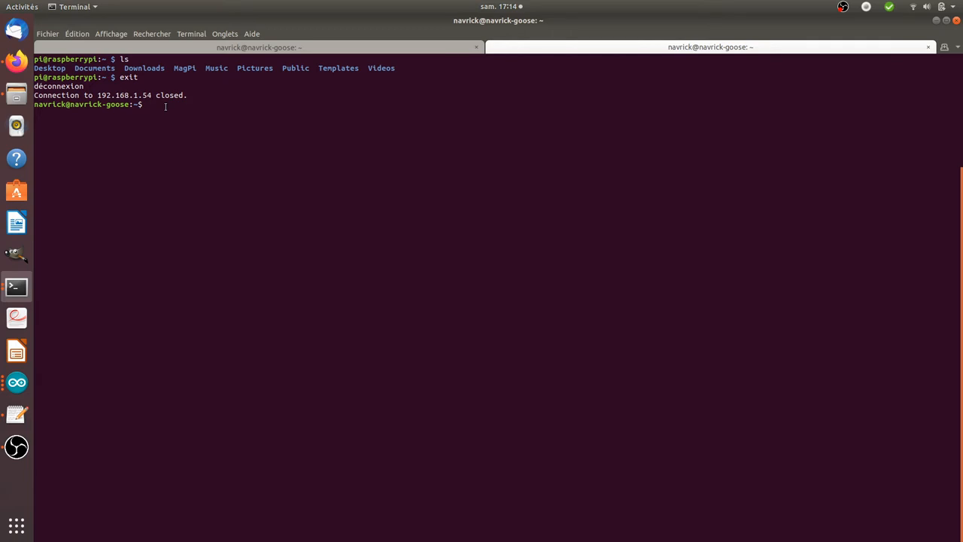
{"action": "type", "text": "ssh pi@192.168.1.54"}
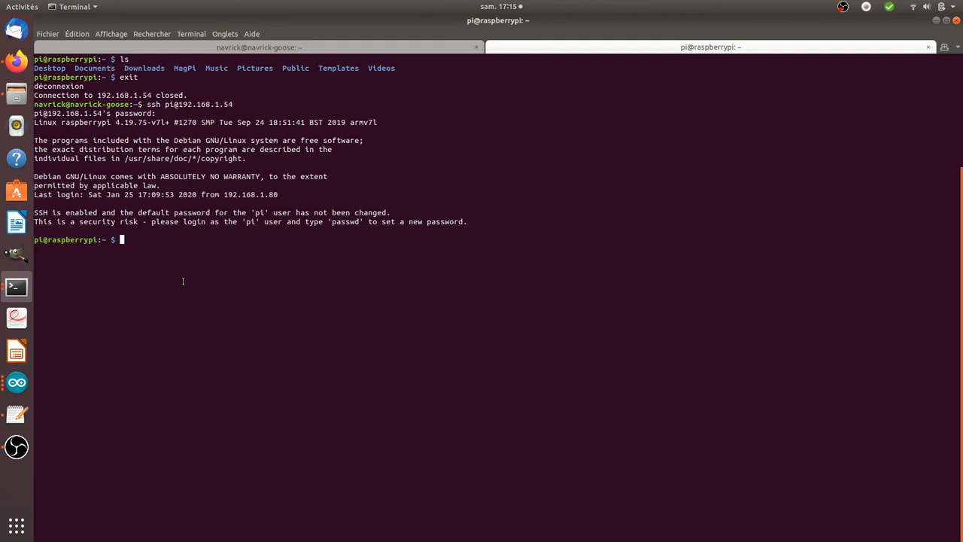
Run 'sudo apt install gimp' in the SSH session to install GIMP 2.10.8
{"action": "type", "text": "s"}
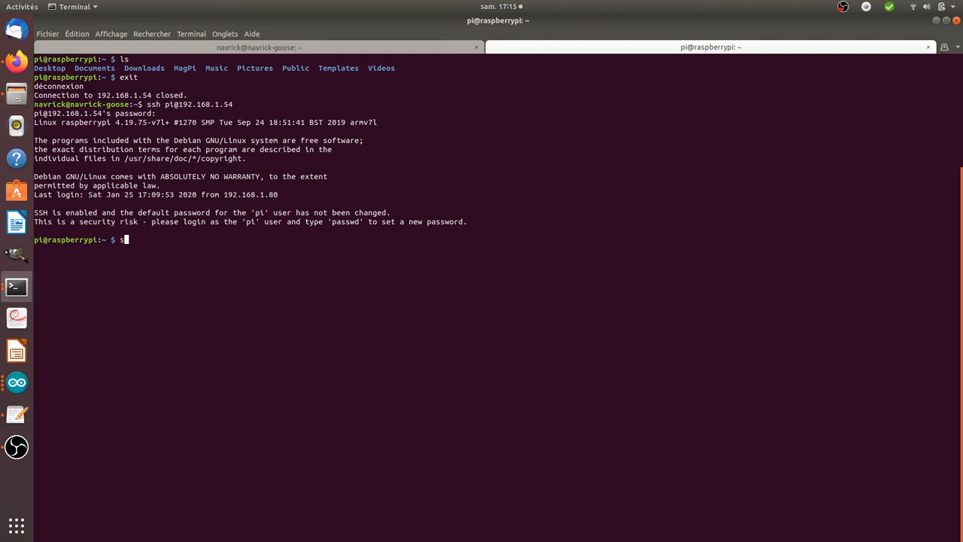
{"action": "type", "text": "udo"}
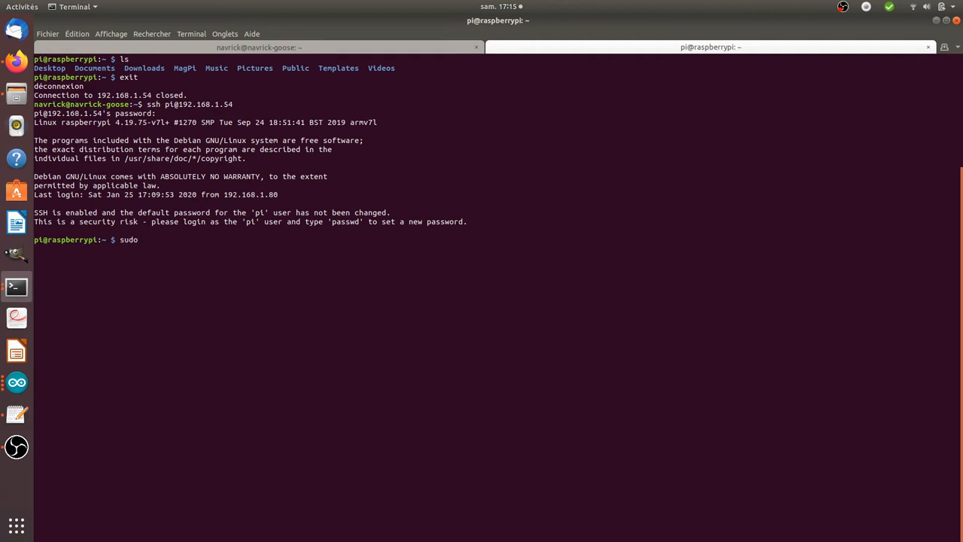
{"action": "type", "text": "apt in"}
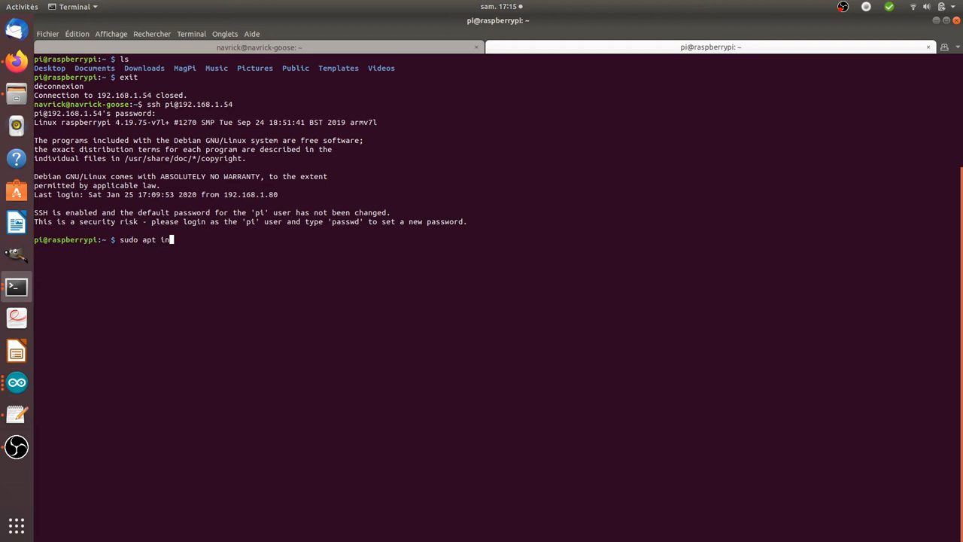
{"action": "type", "text": "stall gim"}
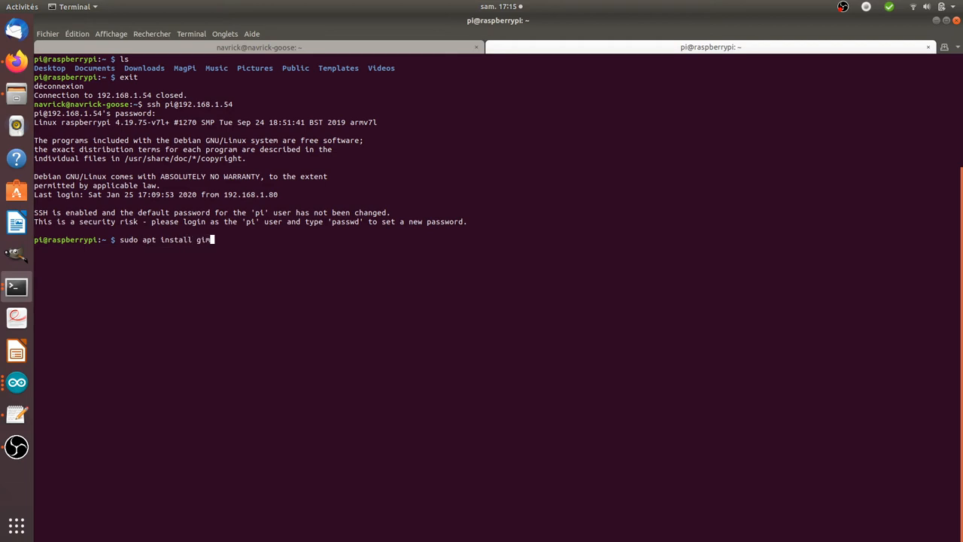
{"action": "key", "text": "Tab"}
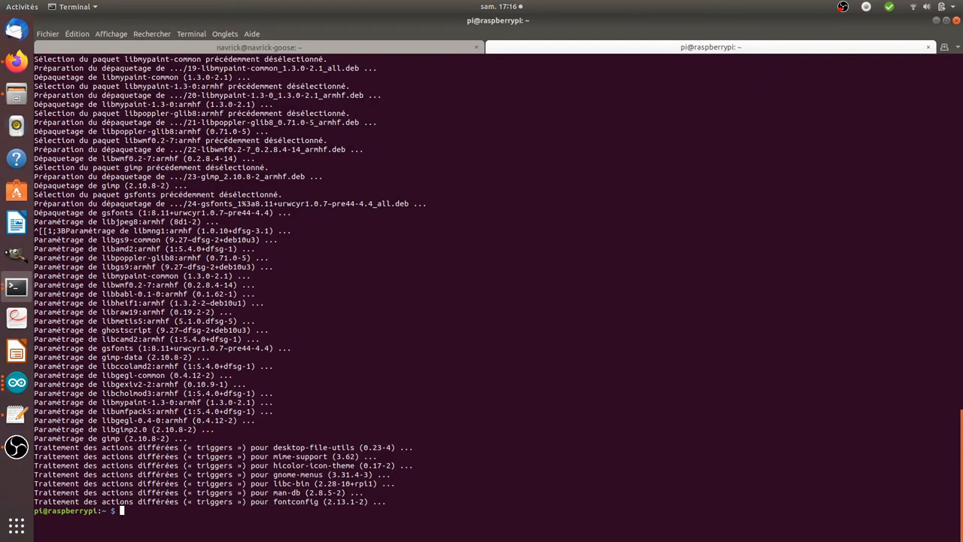
Create a folder 'empty' on the Pi's Desktop containing an empty hello.html
{"action": "type", "text": "cd Desktop/"}
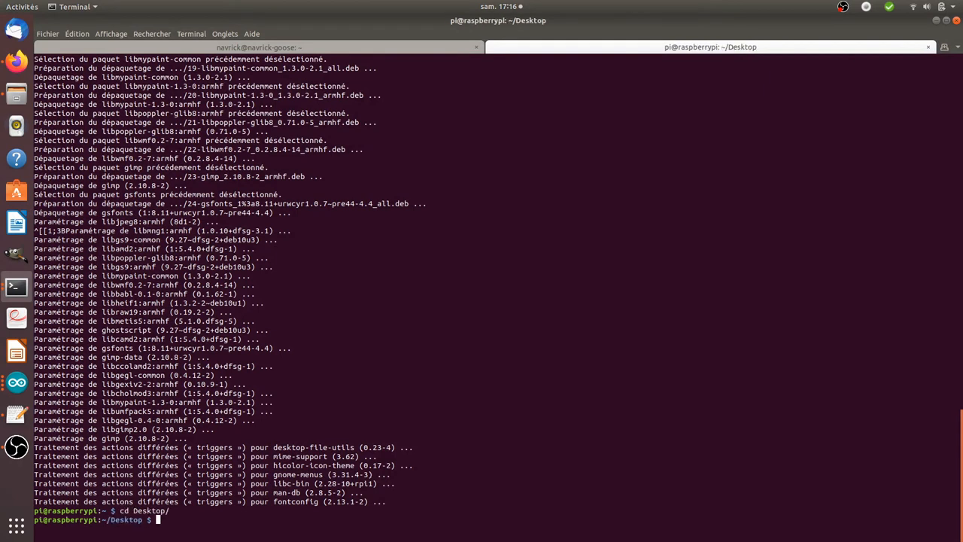
{"action": "type", "text": "mk"}
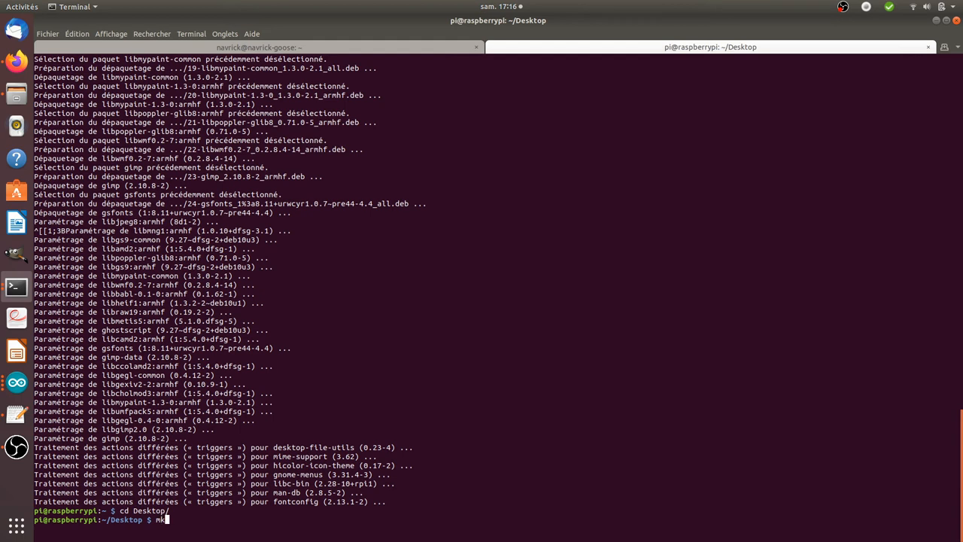
{"action": "type", "text": "dir"}
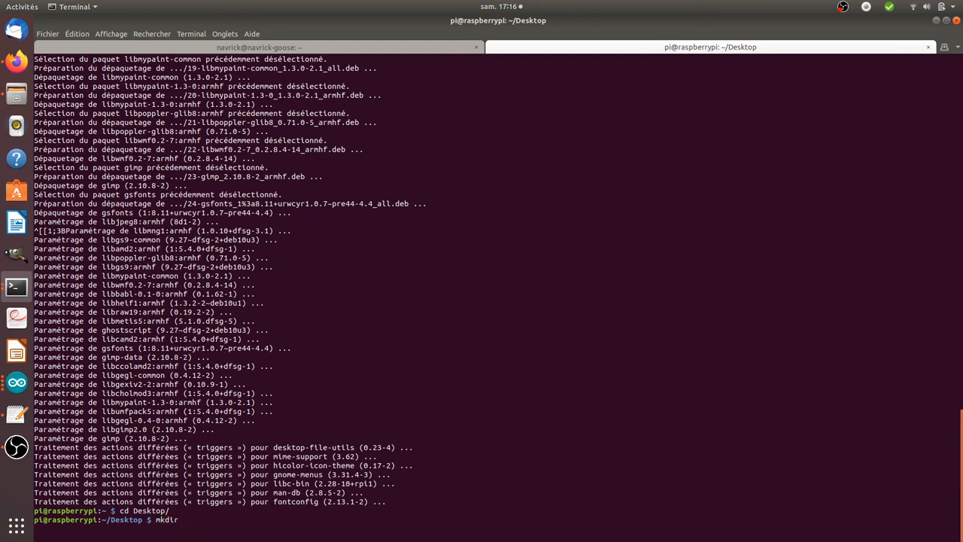
{"action": "type", "text": "empty"}
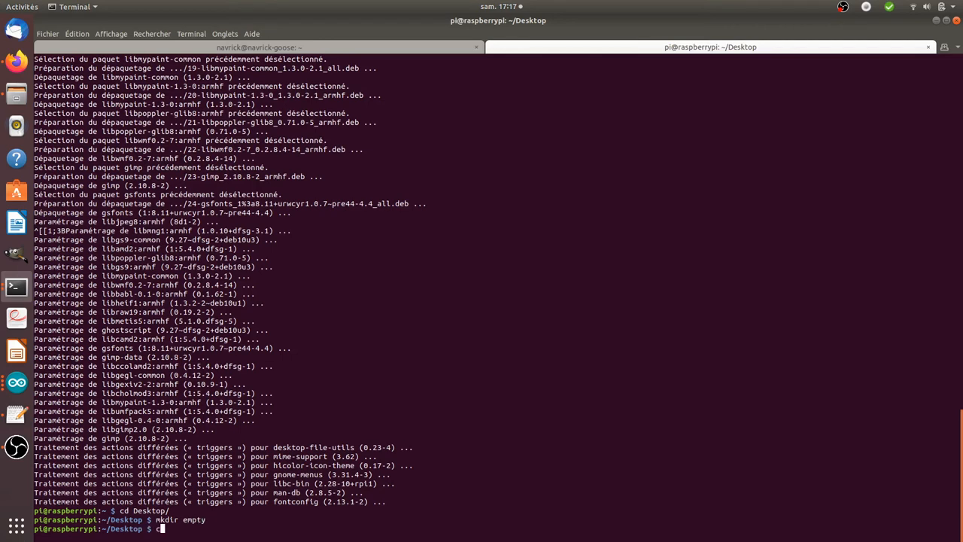
{"action": "type", "text": "cd empty/"}
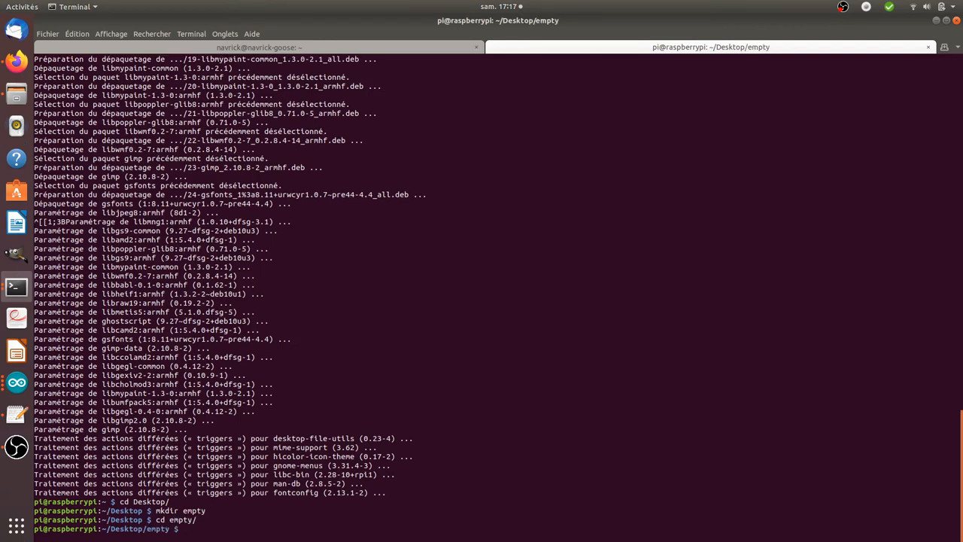
{"action": "type", "text": "touch hello.html"}
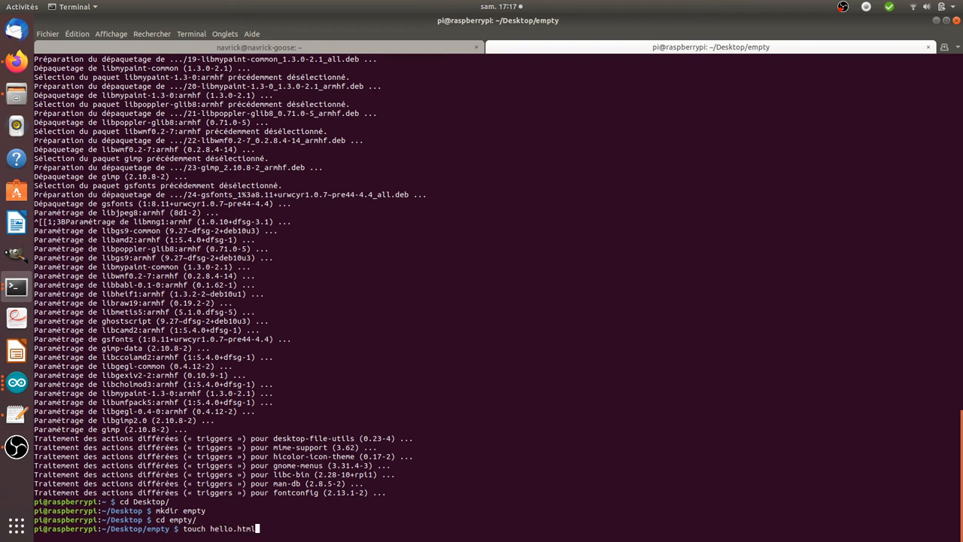
{"action": "key", "text": "Return"}
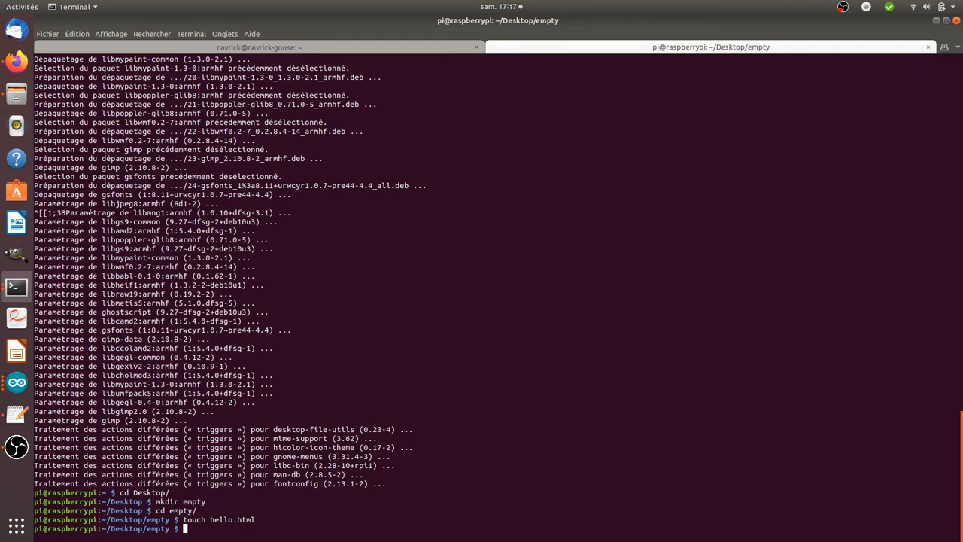
Open hello.html in the nano editor
{"action": "type", "text": "nano"}
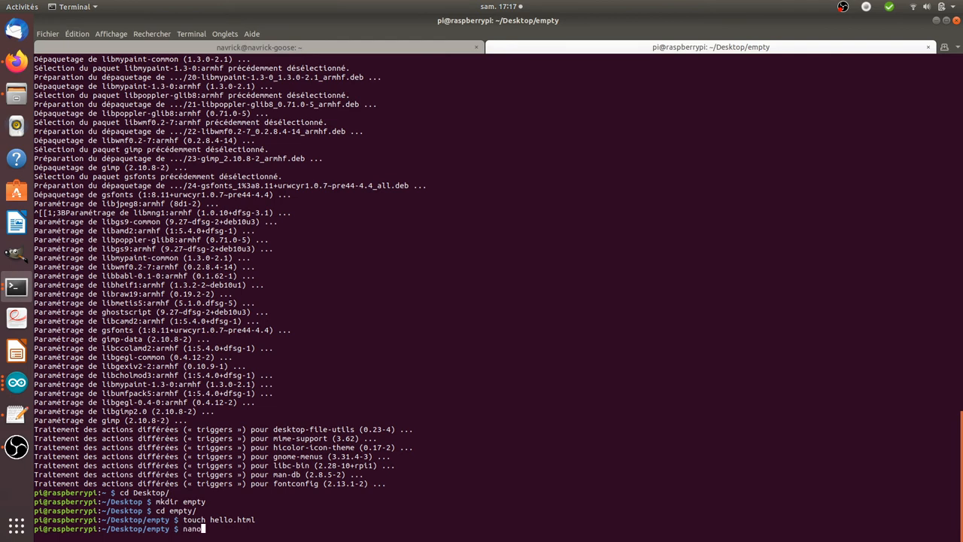
{"action": "type", "text": "h"}
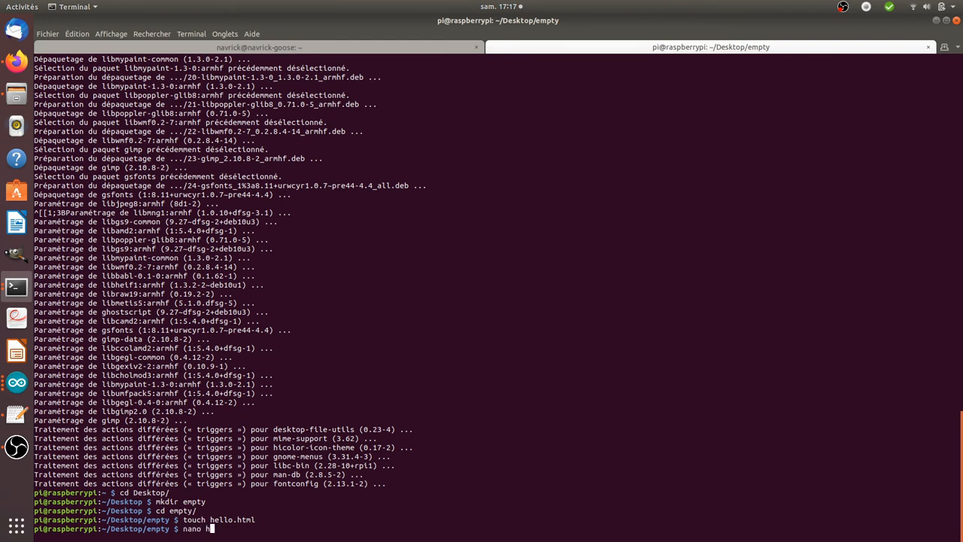
{"action": "type", "text": "ello."}
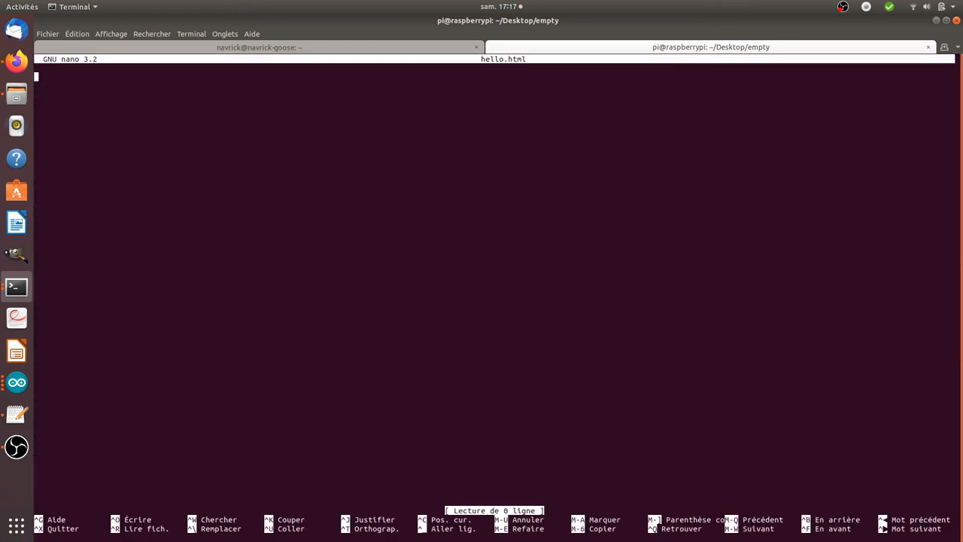
Write 'Hello world.' into hello.html, save it and exit nano
{"action": "type", "text": "Hellow"}
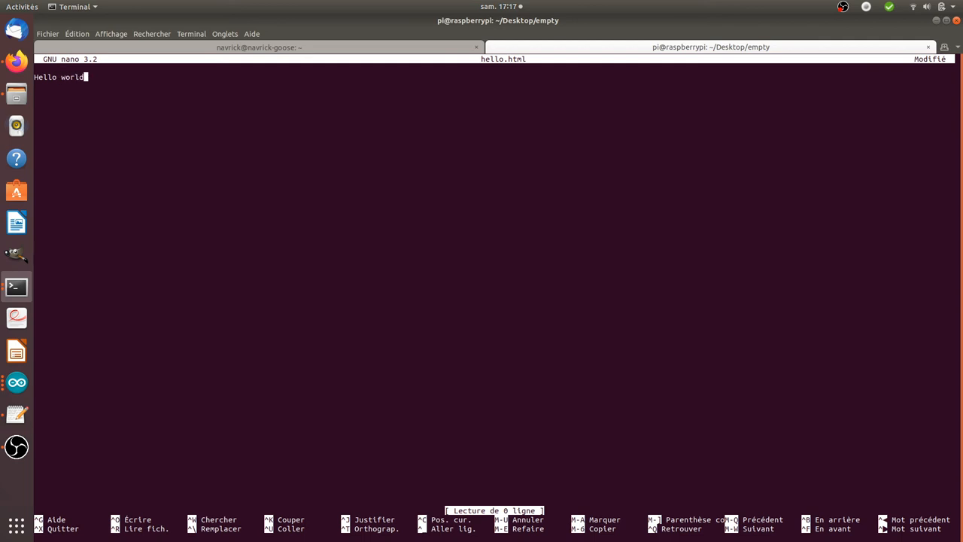
{"action": "type", "text": "."}
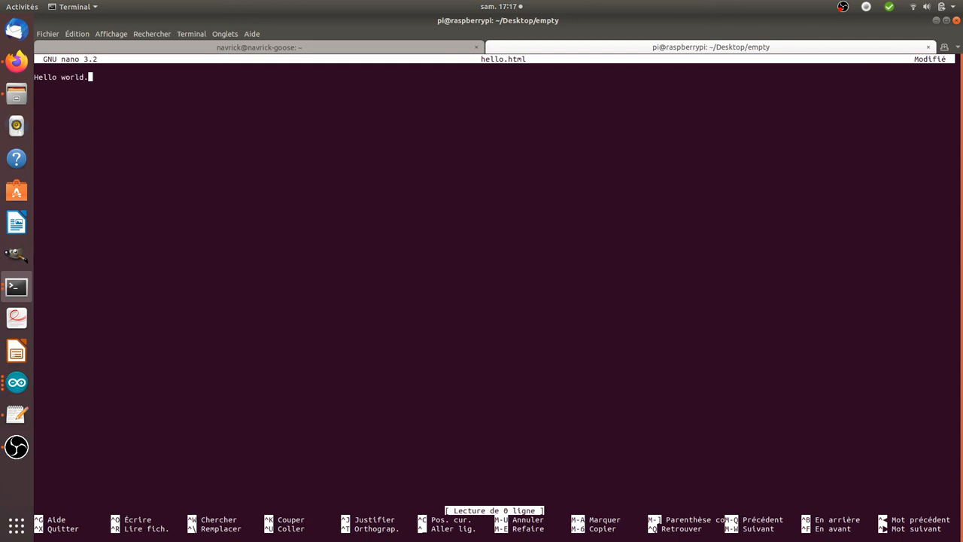
{"action": "key", "text": "ctrl+o"}
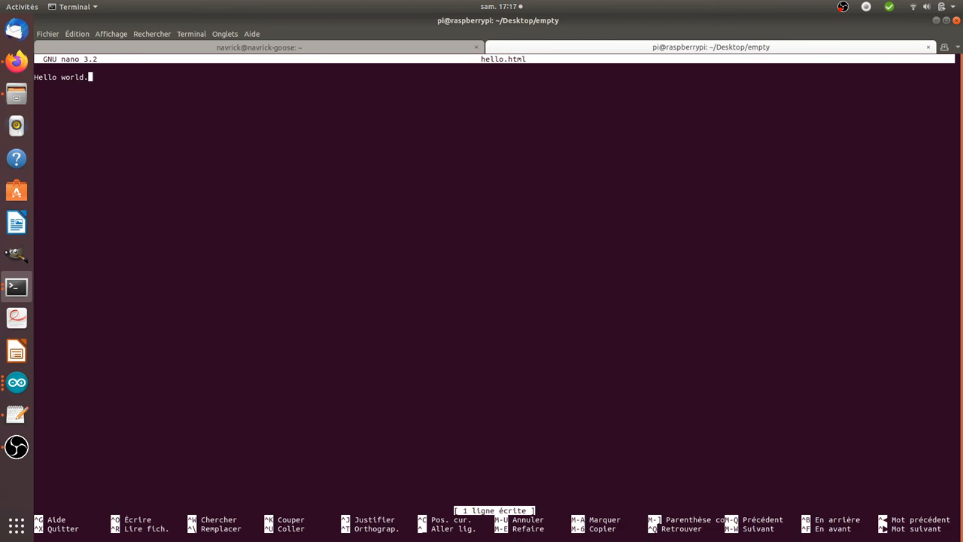
{"action": "key", "text": "ctrl+x"}
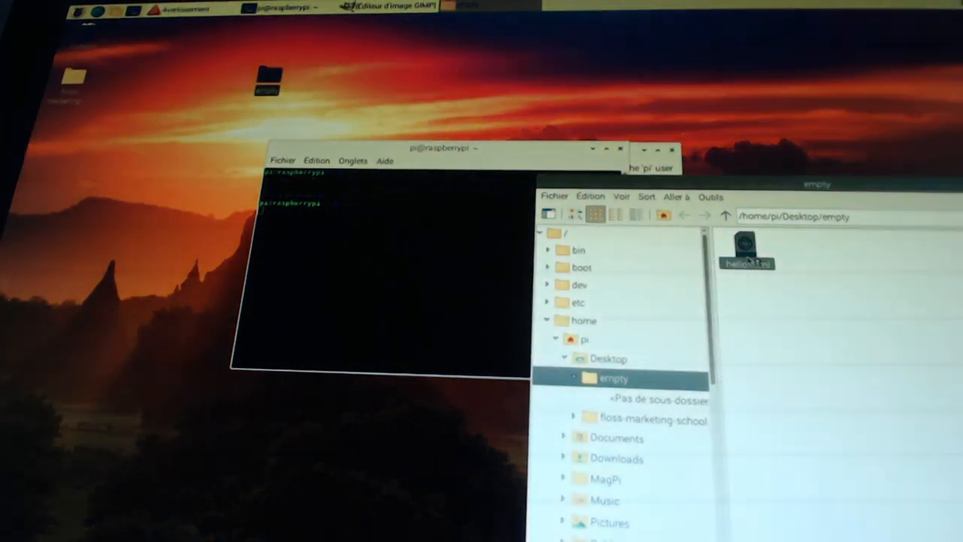
Select hello.html inside /home/pi/Desktop/empty in the file manager
{"action": "left_click", "coordinate": [747, 264]}
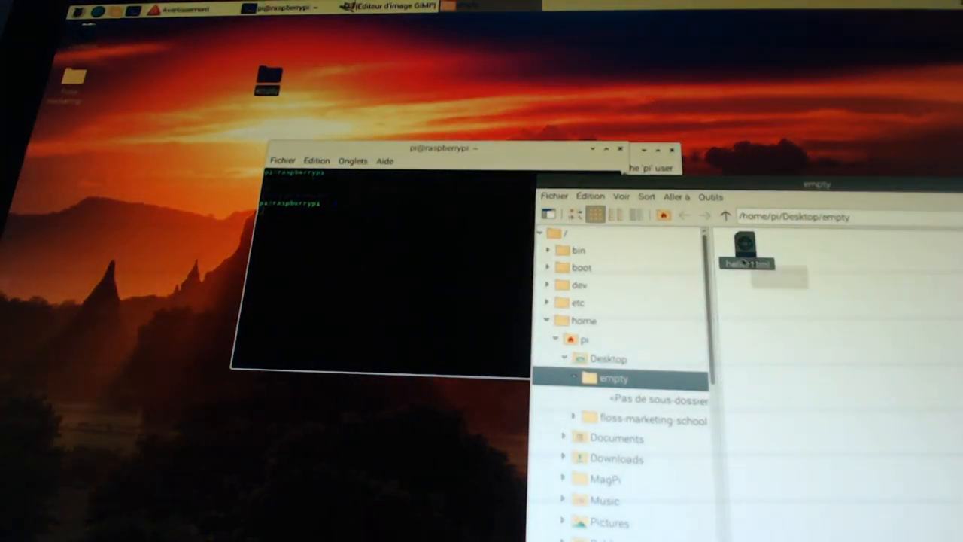